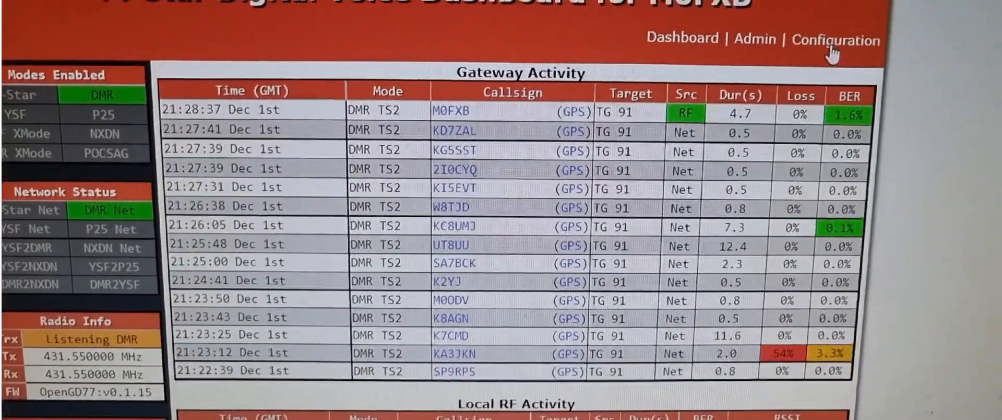
- Open the Configuration page from the dashboard header
{"action": "left_click", "coordinate": [833, 40]}
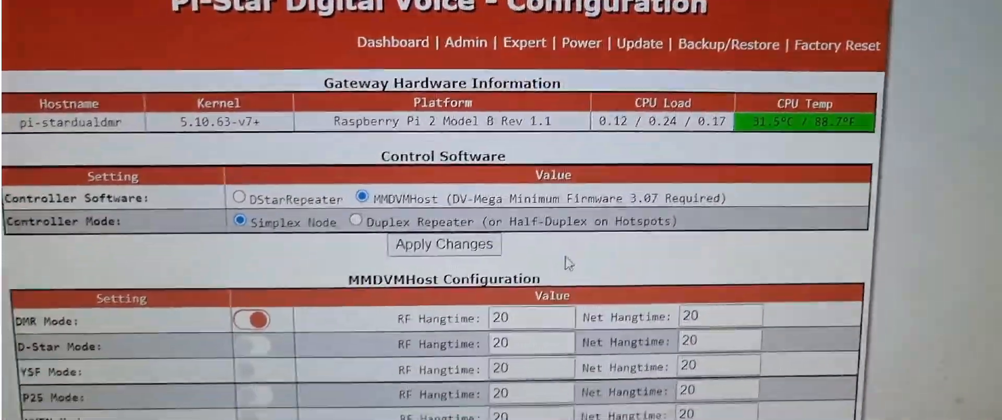
- Scroll through MMDVMHost and General Configuration to review callsign, DMR ID, frequency and OpenGD77 radio type
{"action": "scroll", "scroll_direction": "down", "scroll_amount": 3}
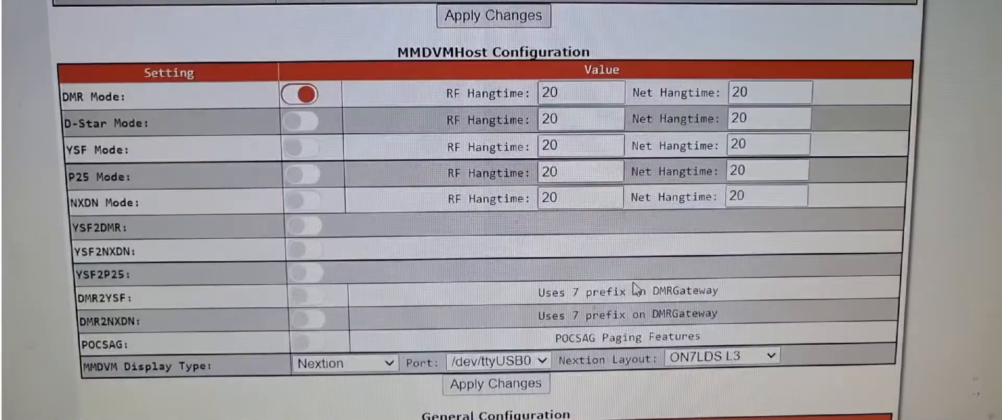
{"action": "scroll", "scroll_direction": "down", "scroll_amount": 3}
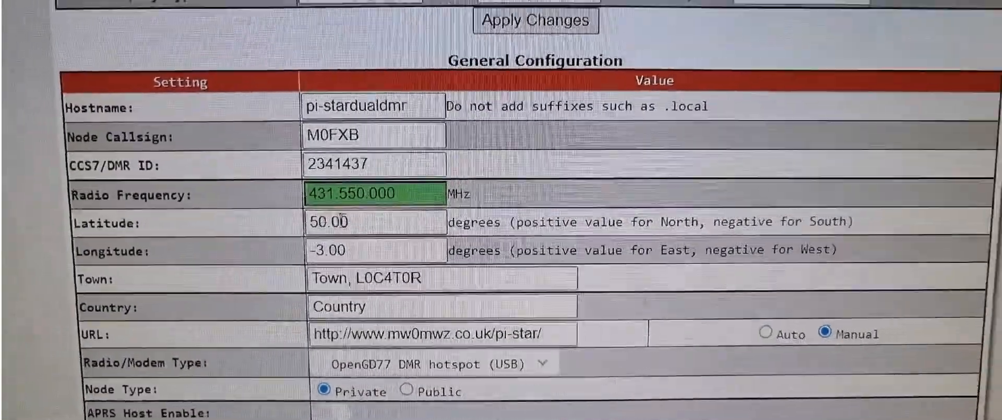
{"action": "scroll", "scroll_direction": "down", "scroll_amount": 3}
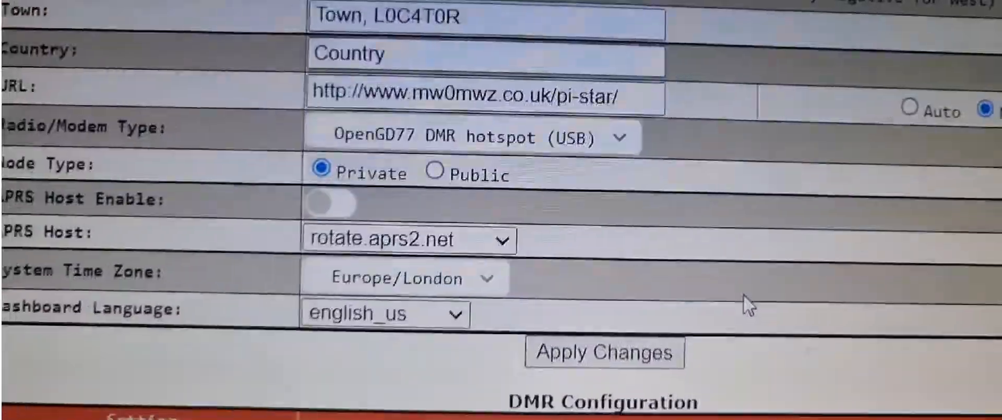
{"action": "scroll", "scroll_direction": "down", "scroll_amount": 3}
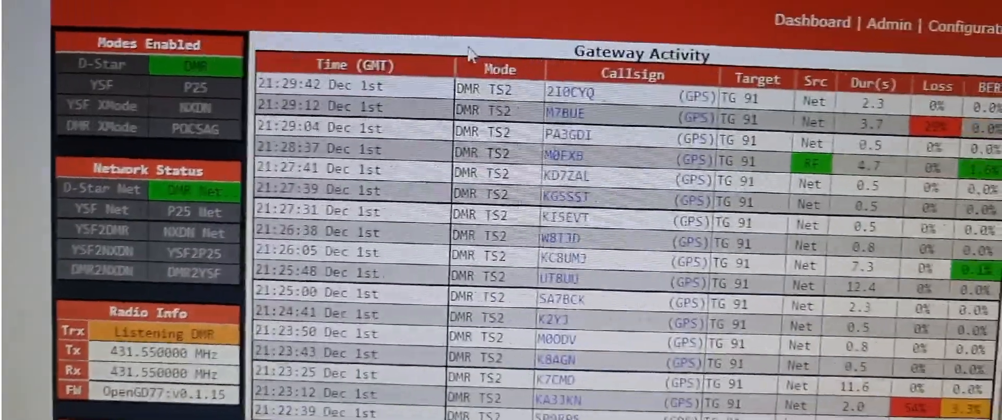
{"action": "scroll", "scroll_direction": "down", "scroll_amount": 3}
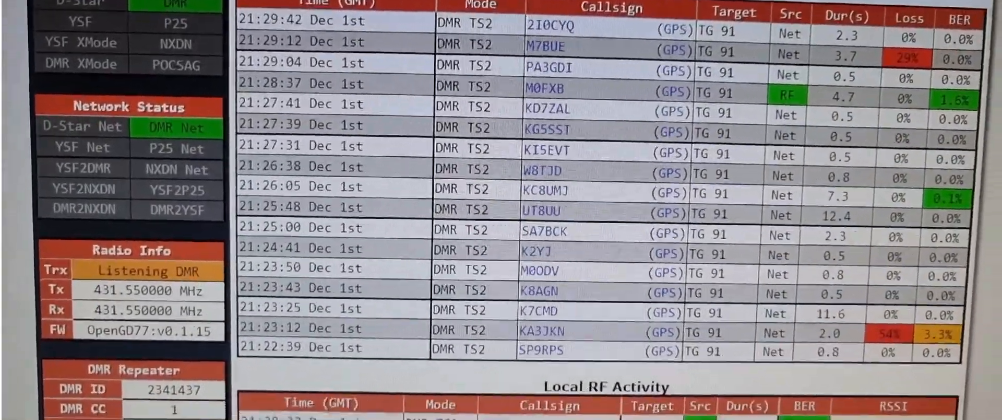